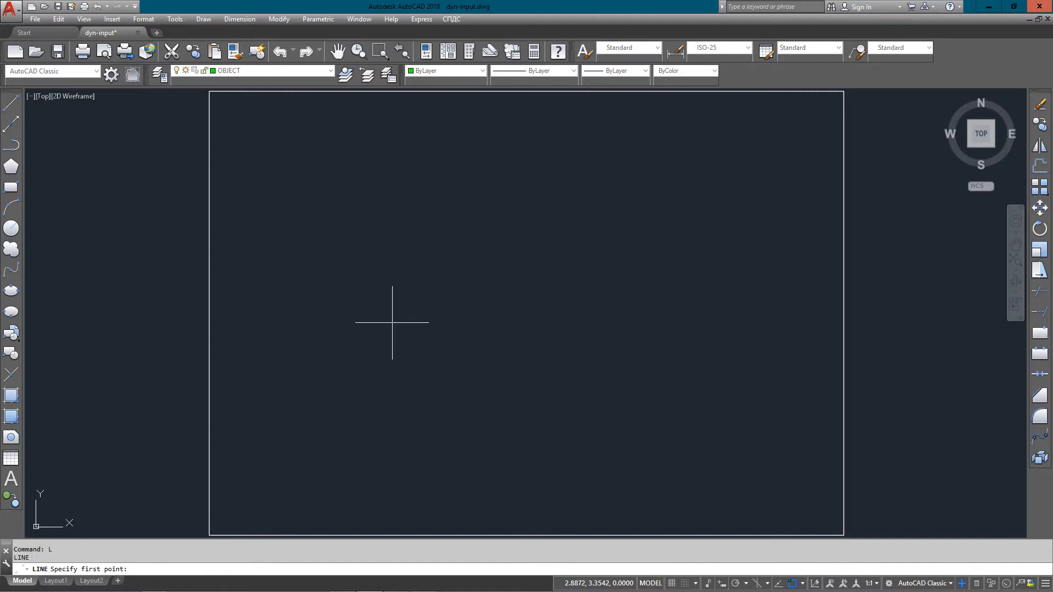
Draw the square's bottom, right and top edges with LINE from point 2,2 using relative dynamic input
{"action": "type", "text": "2,2"}
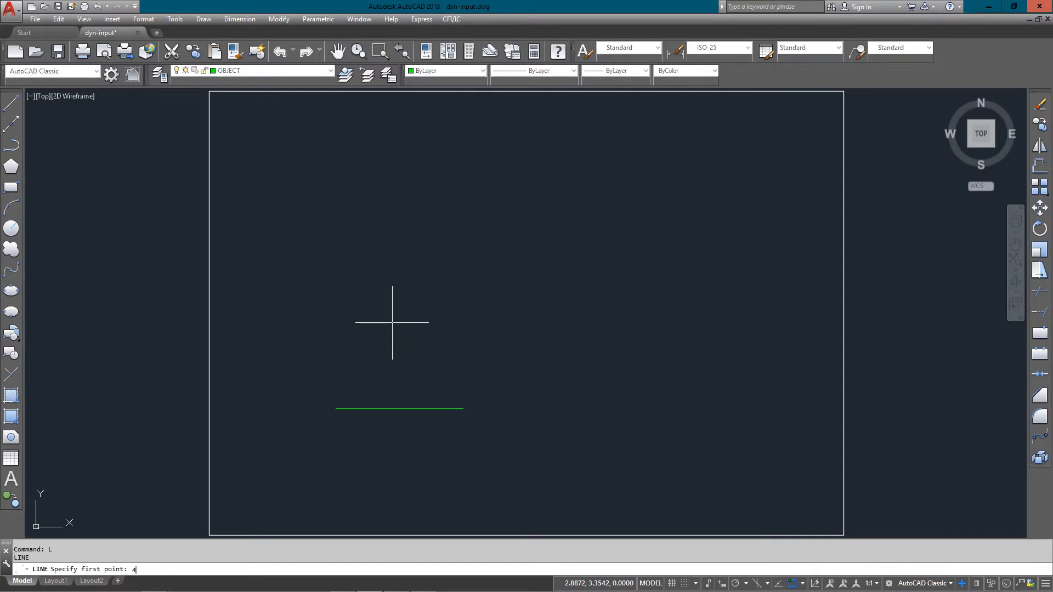
{"action": "key", "text": "enter"}
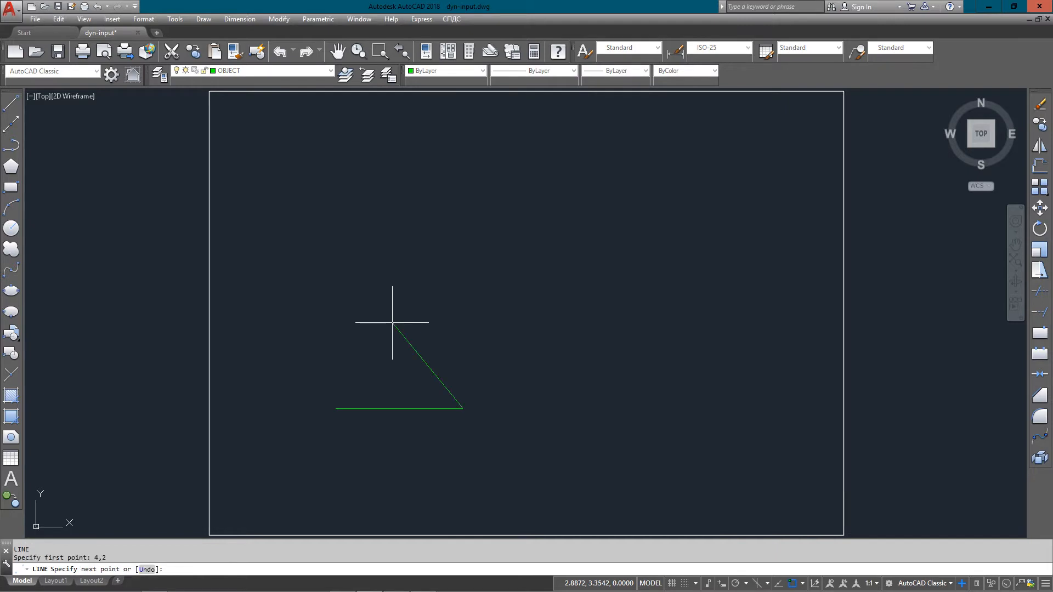
{"action": "type", "text": "@0"}
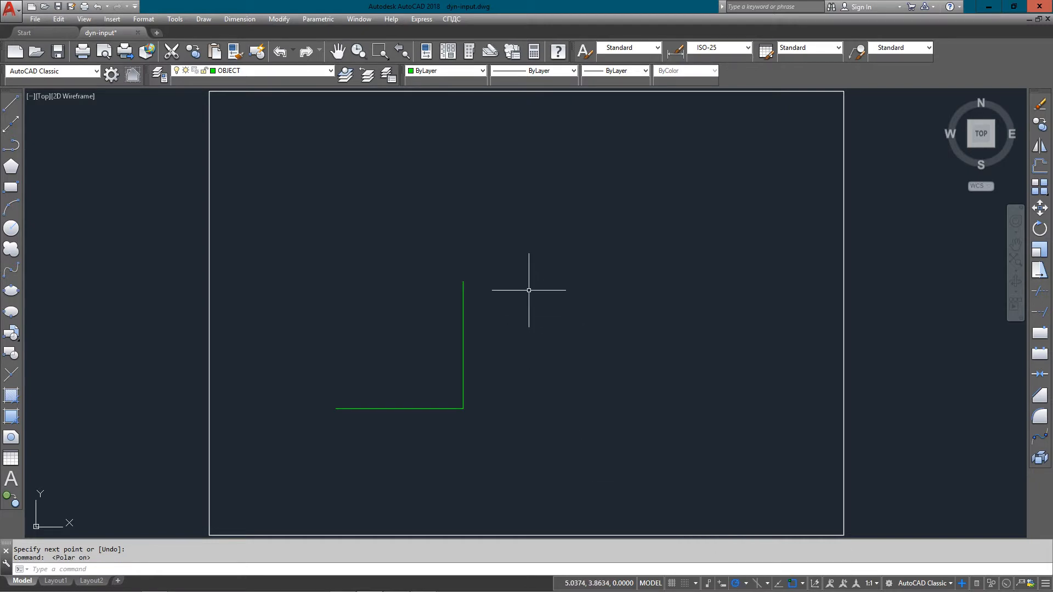
{"action": "type", "text": "1"}
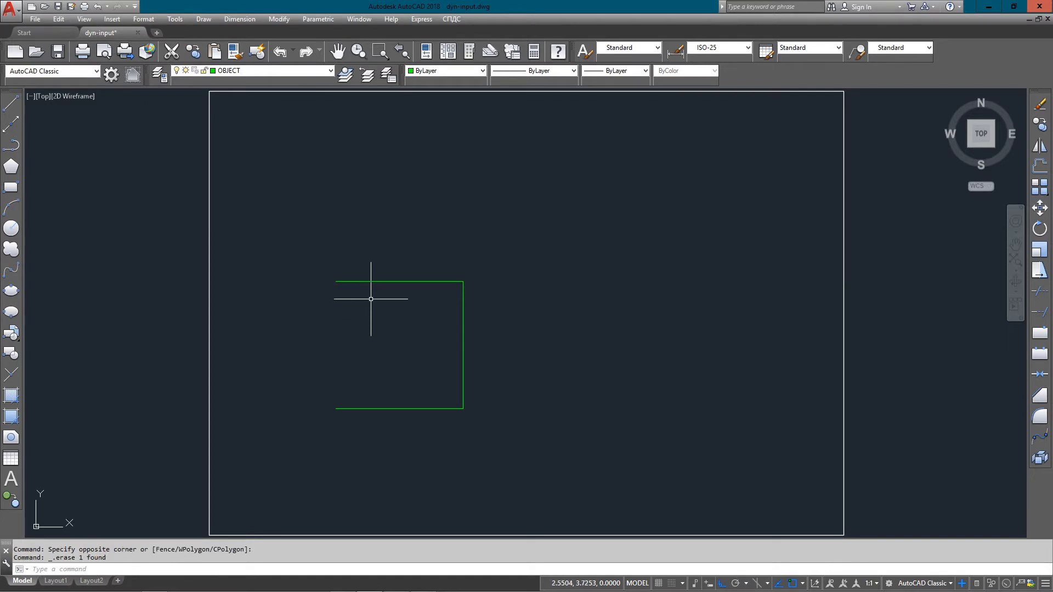
Draw a circle centred in the open square, touching its three edges
{"action": "type", "text": "C"}
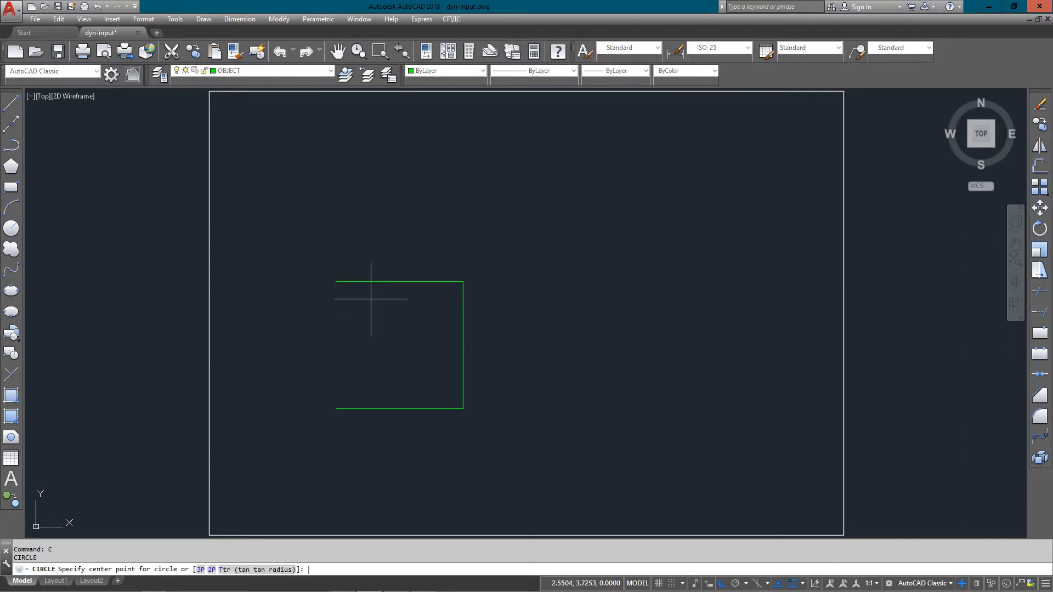
{"action": "mouse_move", "coordinate": [399, 396]}
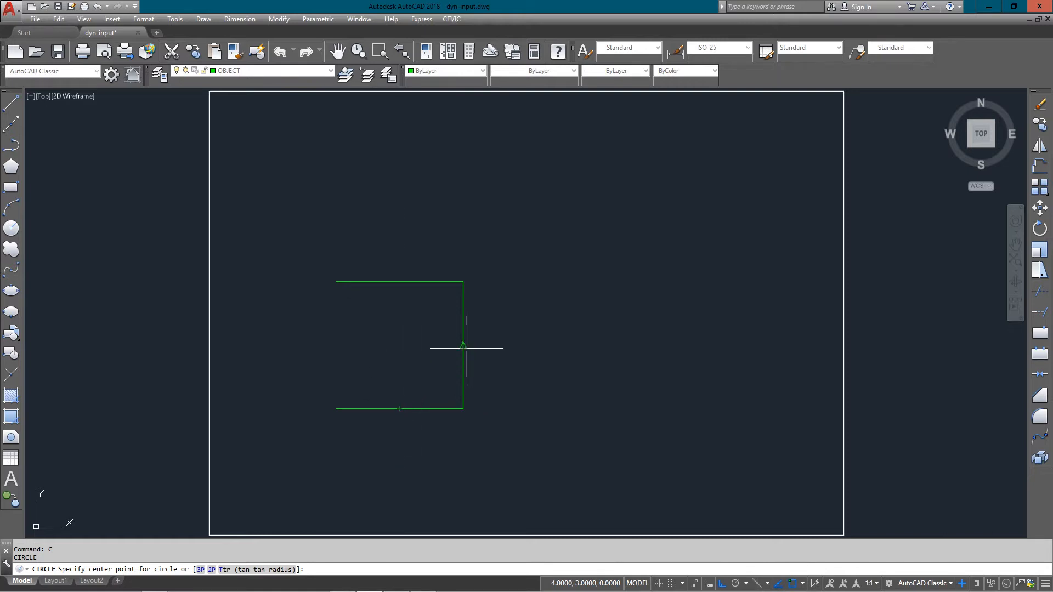
{"action": "mouse_move", "coordinate": [399, 345]}
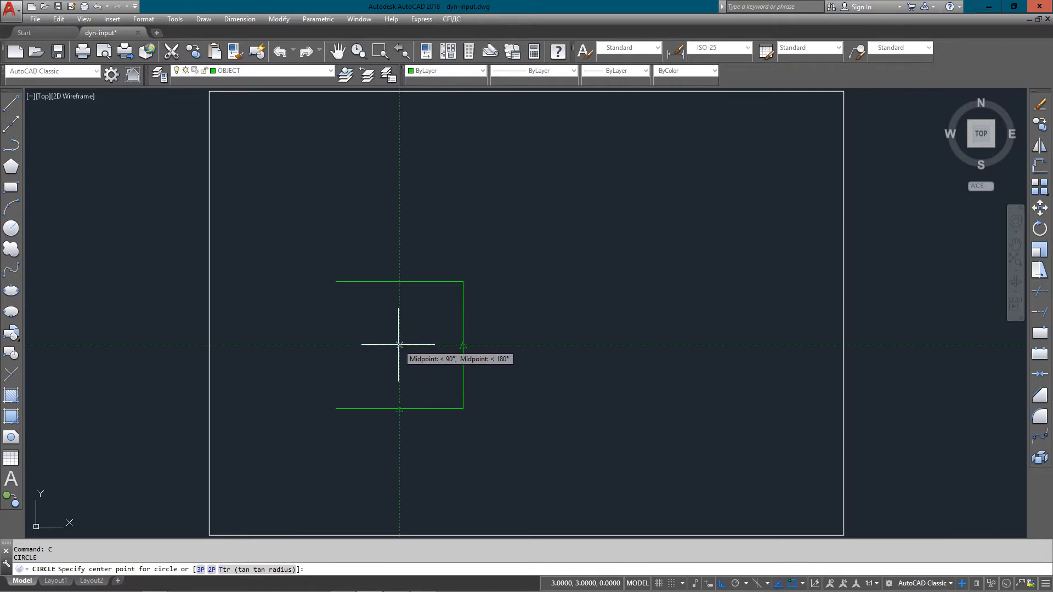
{"action": "left_click", "coordinate": [399, 345]}
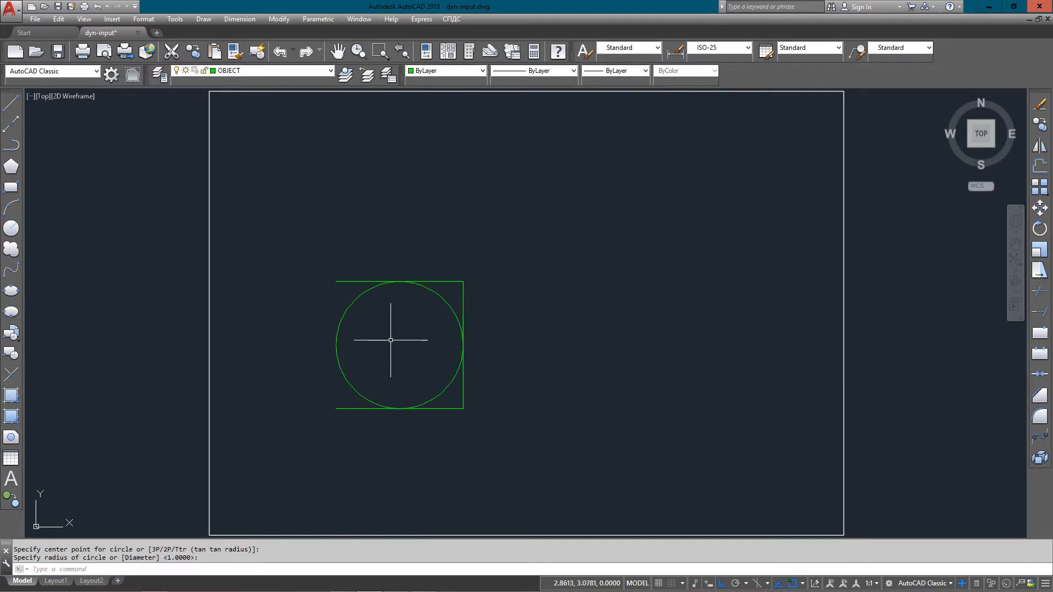
{"action": "mouse_move", "coordinate": [669, 458]}
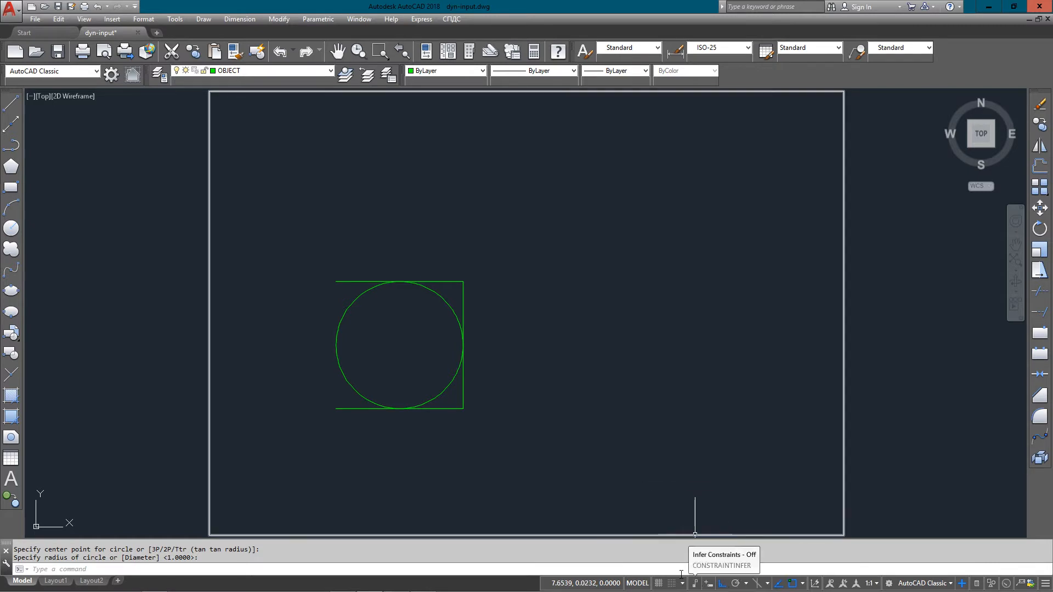
{"action": "mouse_move", "coordinate": [702, 537]}
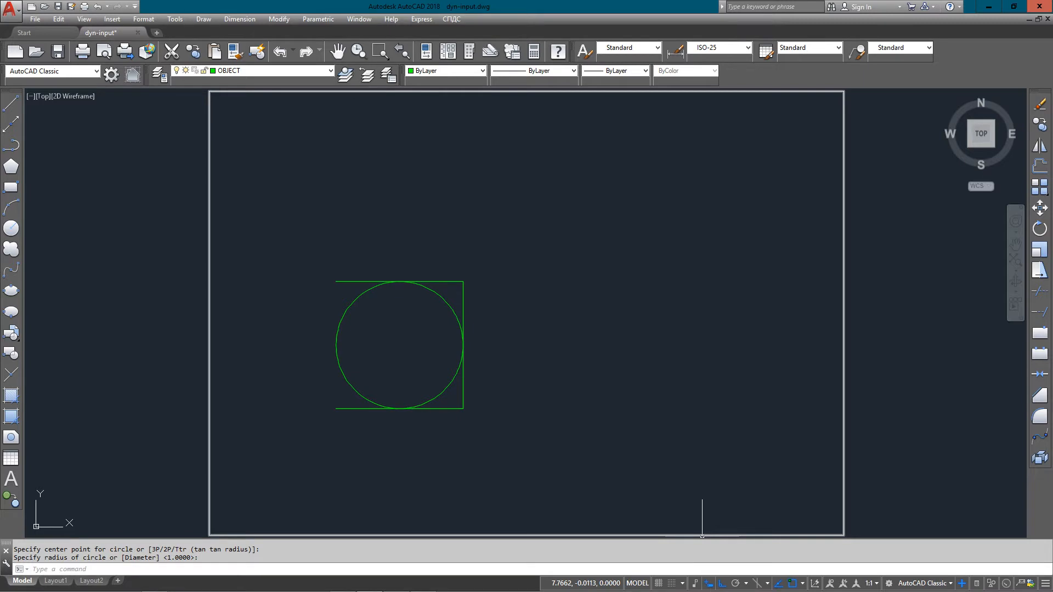
Draw the second figure: bottom line, right edge, and a 135° diagonal back to the lower left
{"action": "type", "text": "L"}
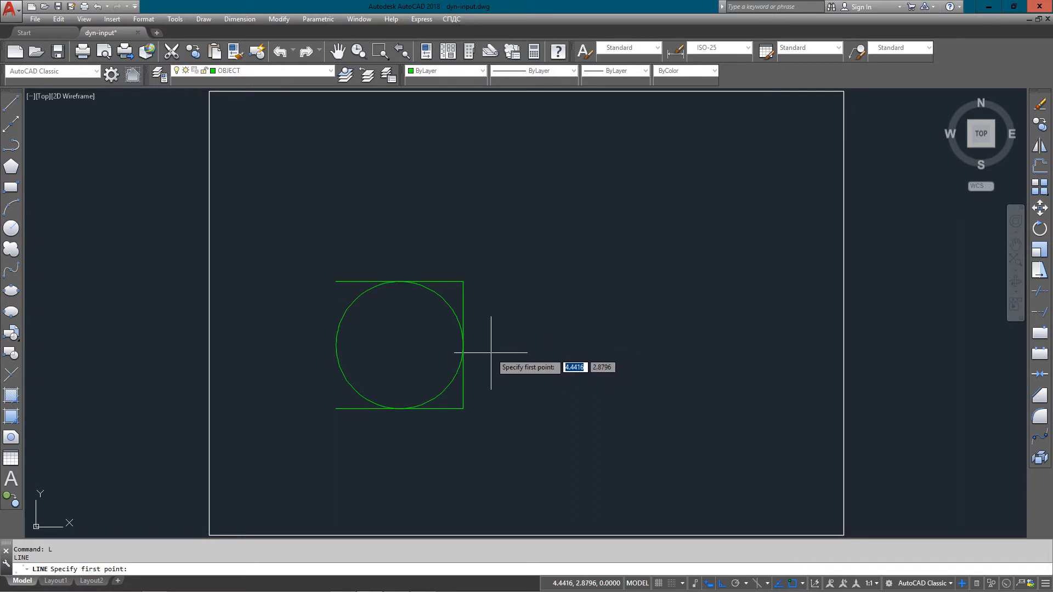
{"action": "type", "text": "5"}
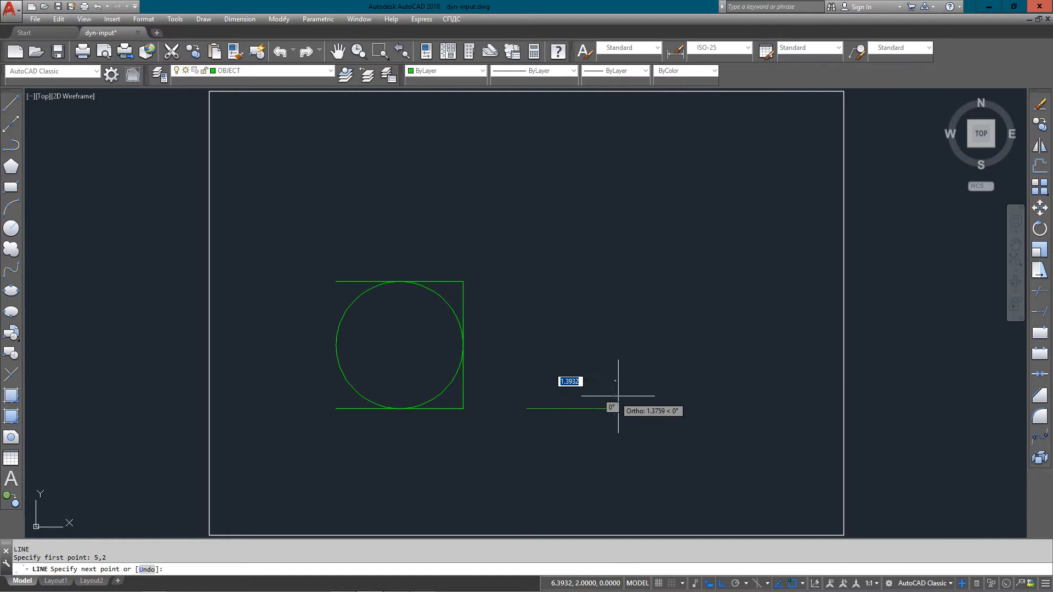
{"action": "type", "text": "2"}
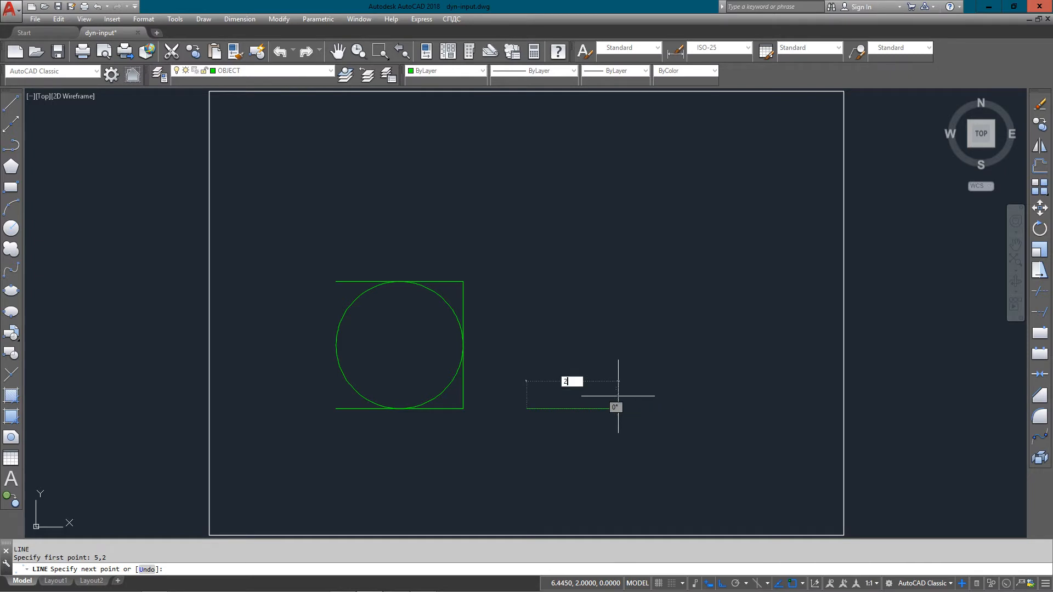
{"action": "key", "text": "Enter"}
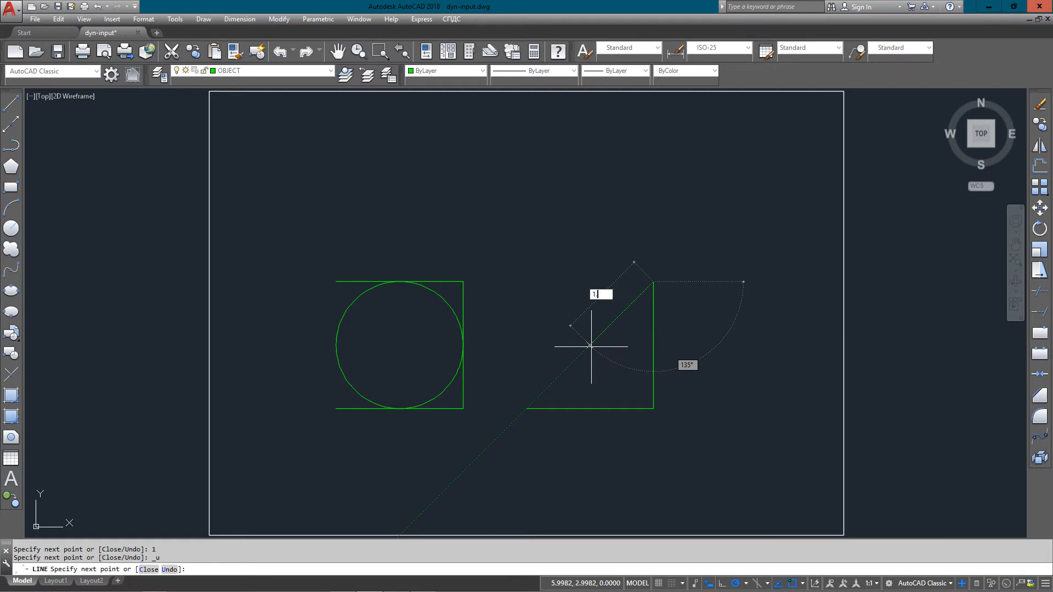
{"action": "type", "text": ".8"}
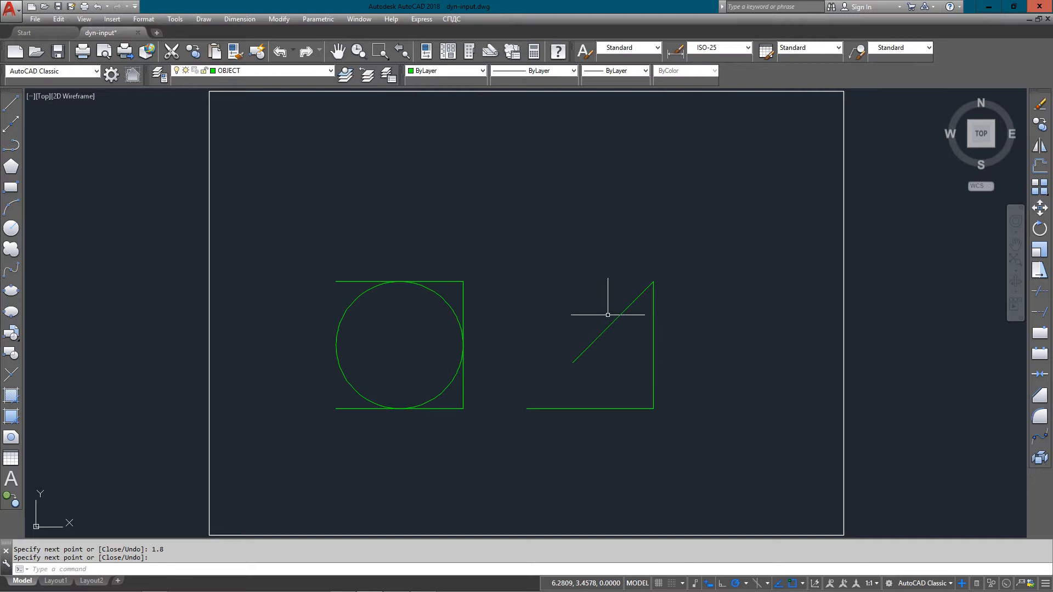
{"action": "mouse_move", "coordinate": [578, 264]}
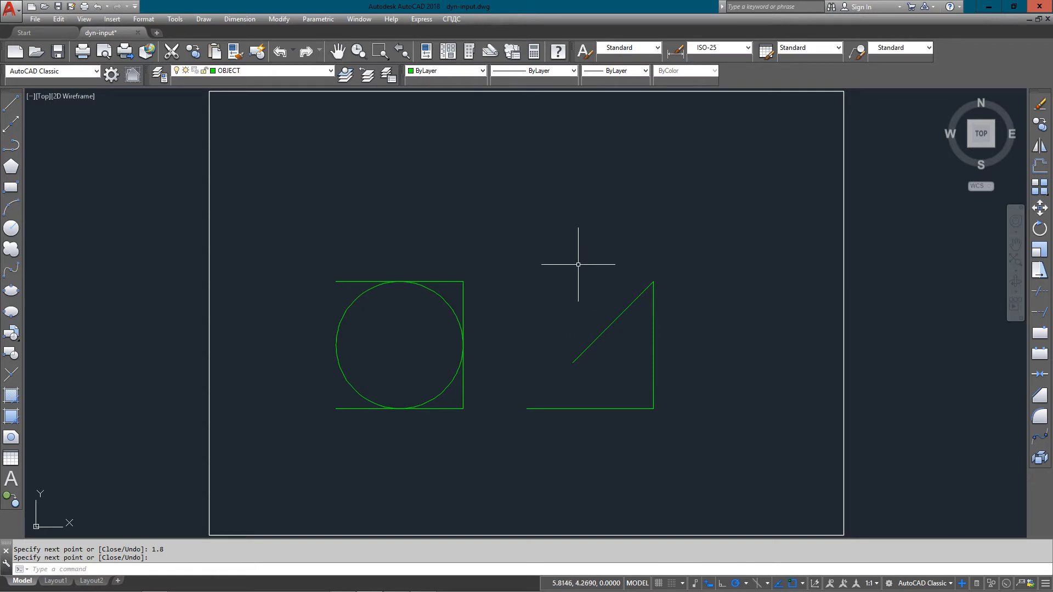
{"action": "mouse_move", "coordinate": [480, 286]}
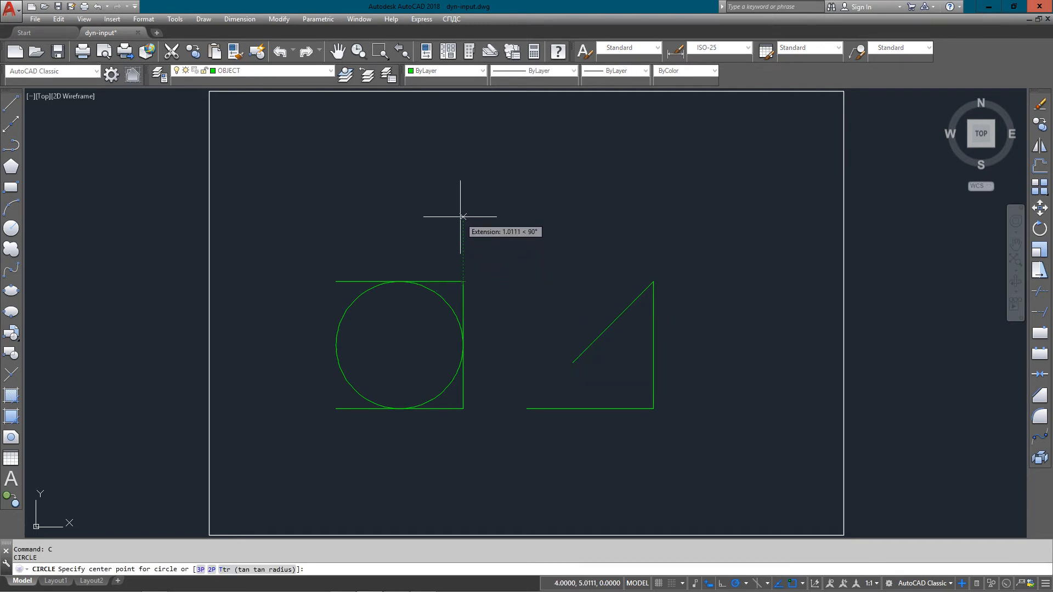
Draw two concentric circles above the square: outer radius 1, inner diameter 1
{"action": "left_click", "coordinate": [461, 216]}
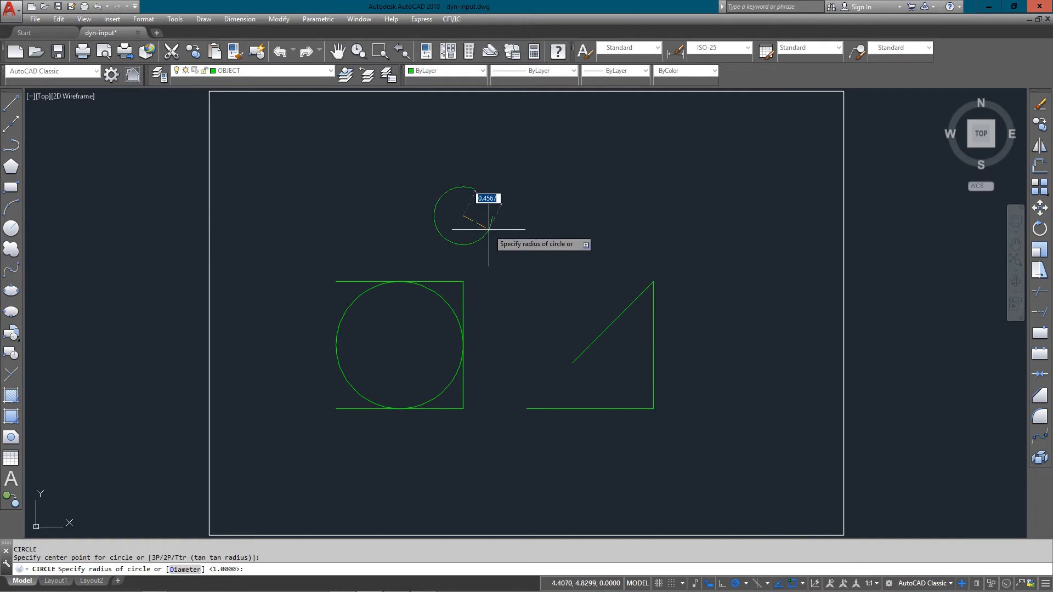
{"action": "type", "text": "1"}
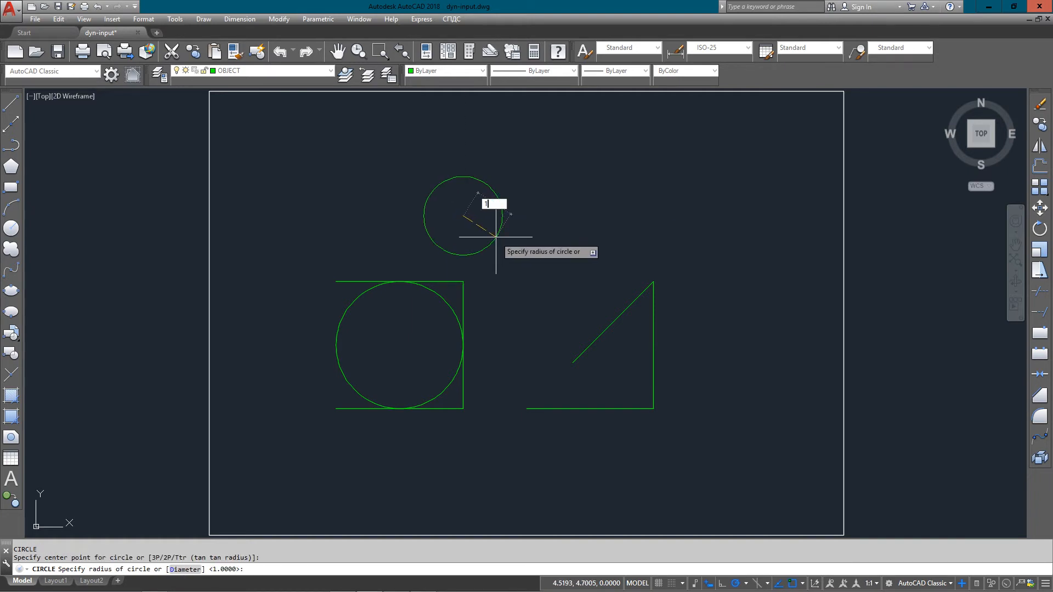
{"action": "key", "text": "enter"}
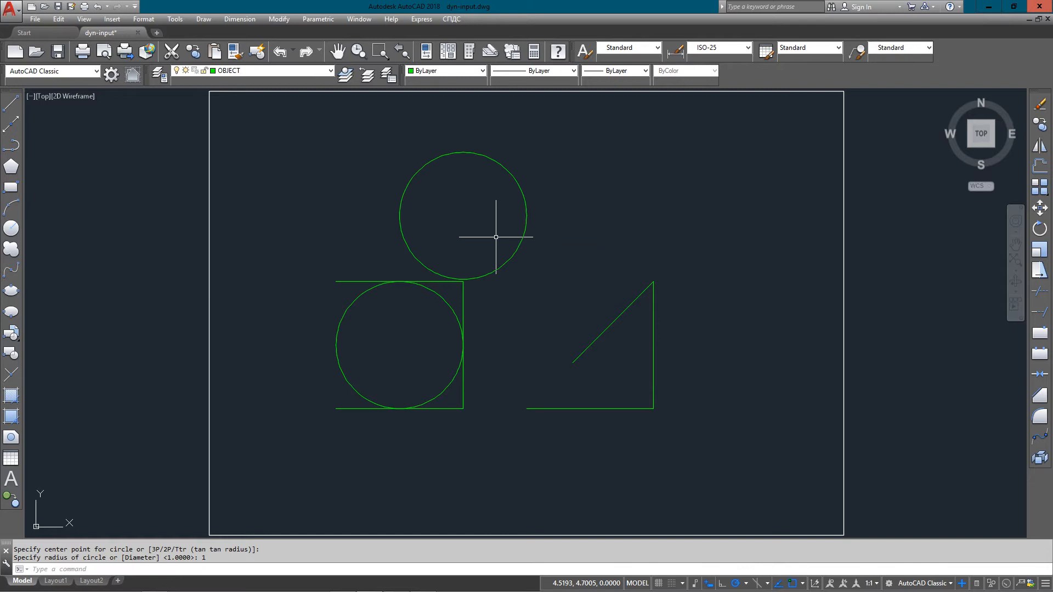
{"action": "type", "text": "C"}
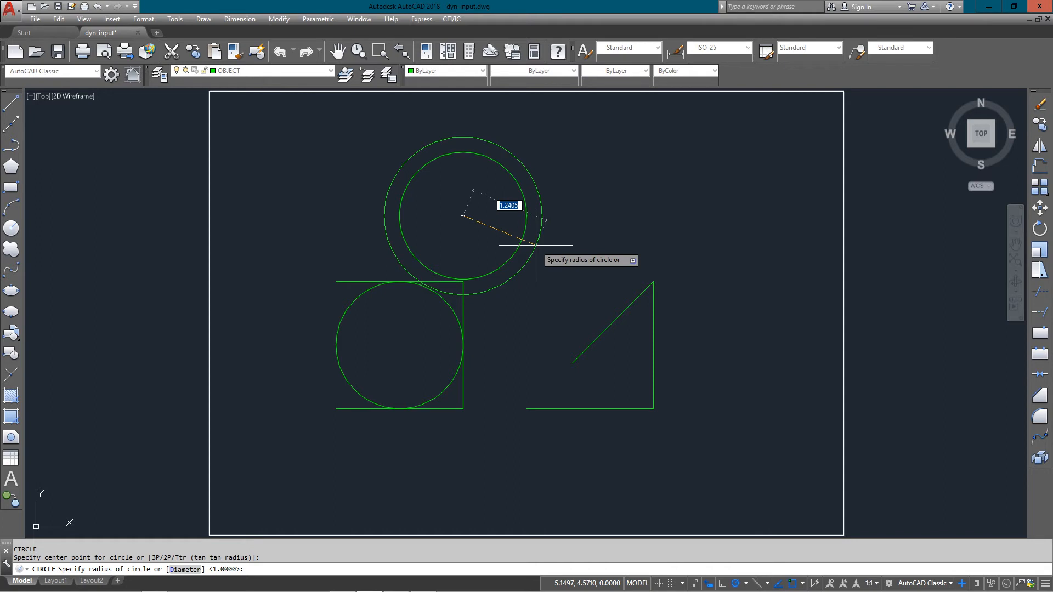
{"action": "type", "text": "d"}
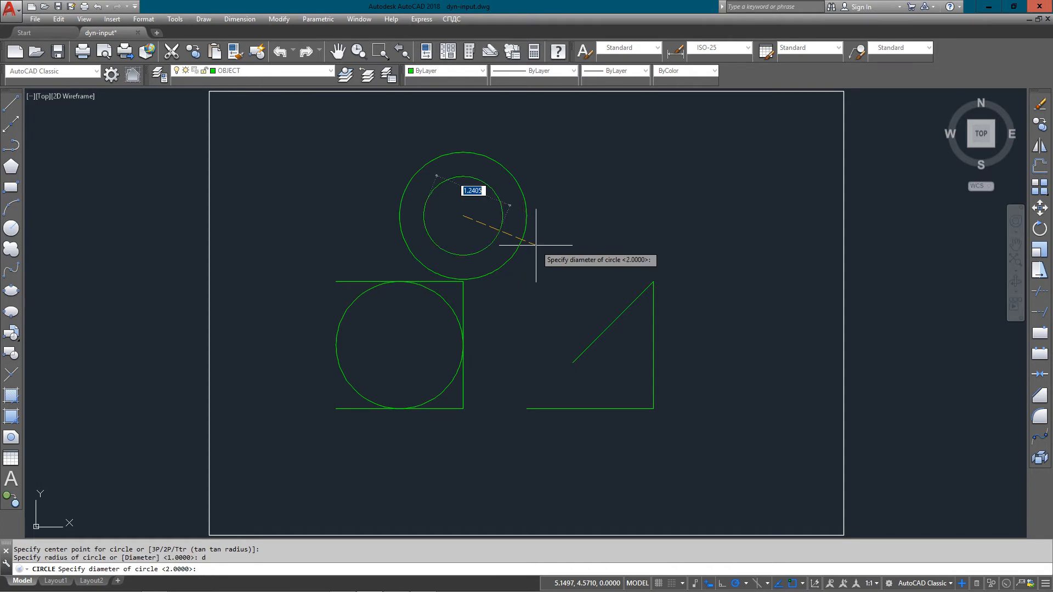
{"action": "type", "text": "1"}
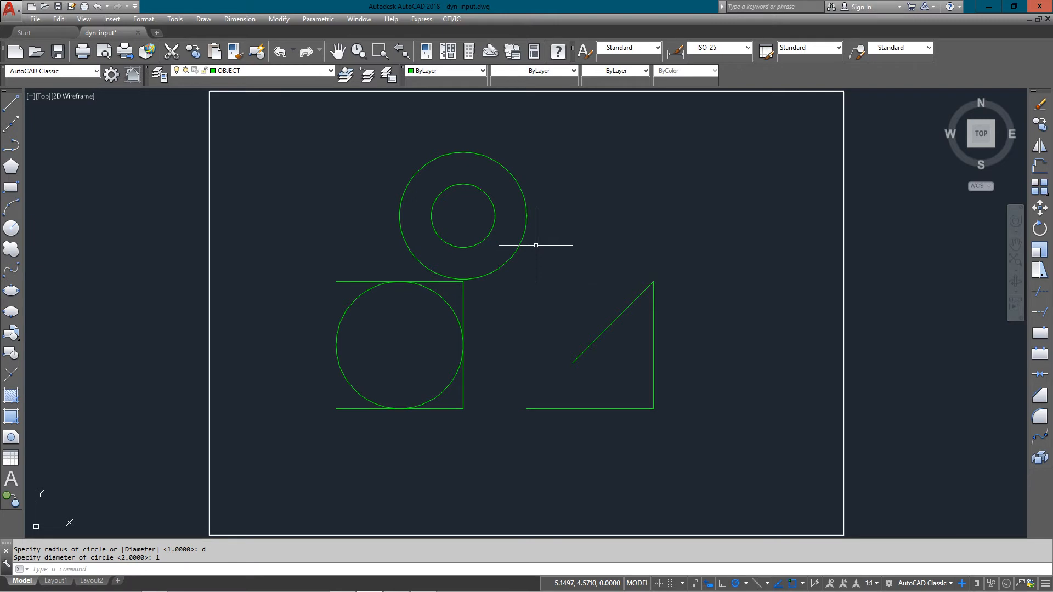
{"action": "mouse_move", "coordinate": [536, 179]}
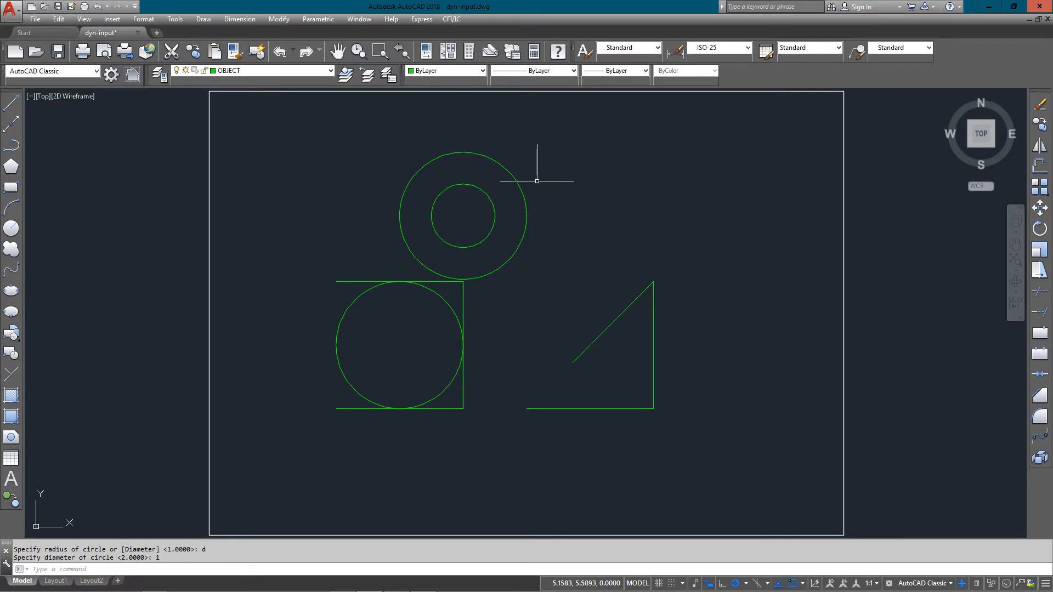
Place middle-centre justified text 'DYNAMIC INPUT', height .3, rotation 0, below the figures
{"action": "type", "text": "MC/MR/BL/BC/BR]: MC"}
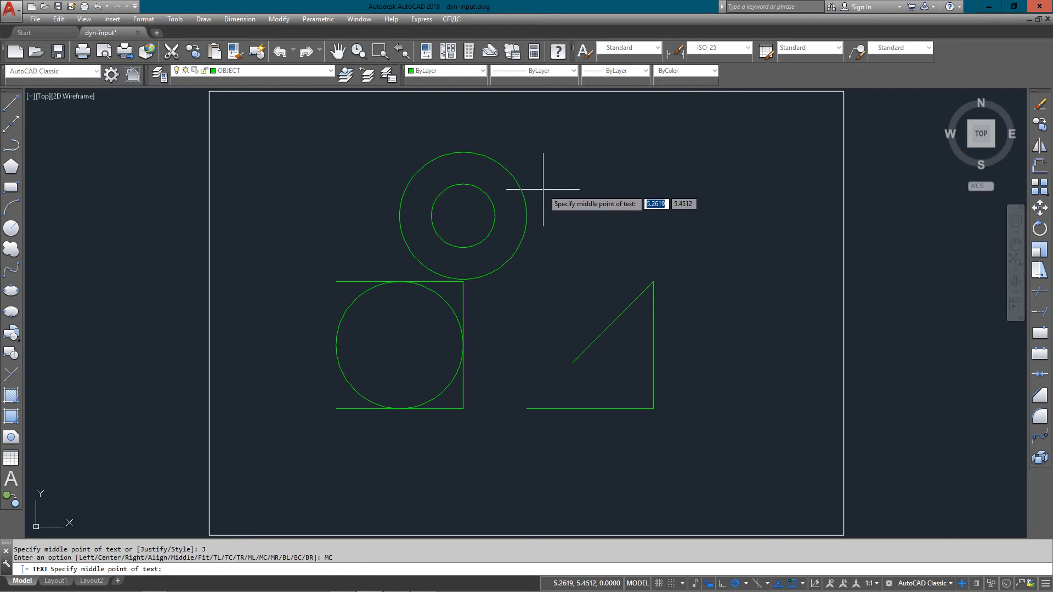
{"action": "left_click", "coordinate": [494, 436]}
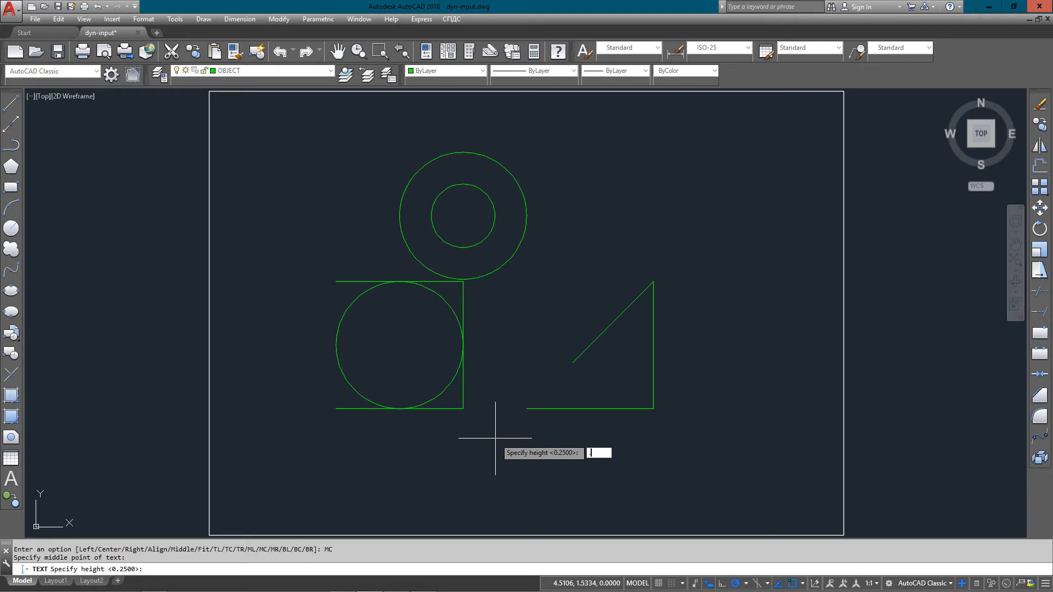
{"action": "type", "text": ".3"}
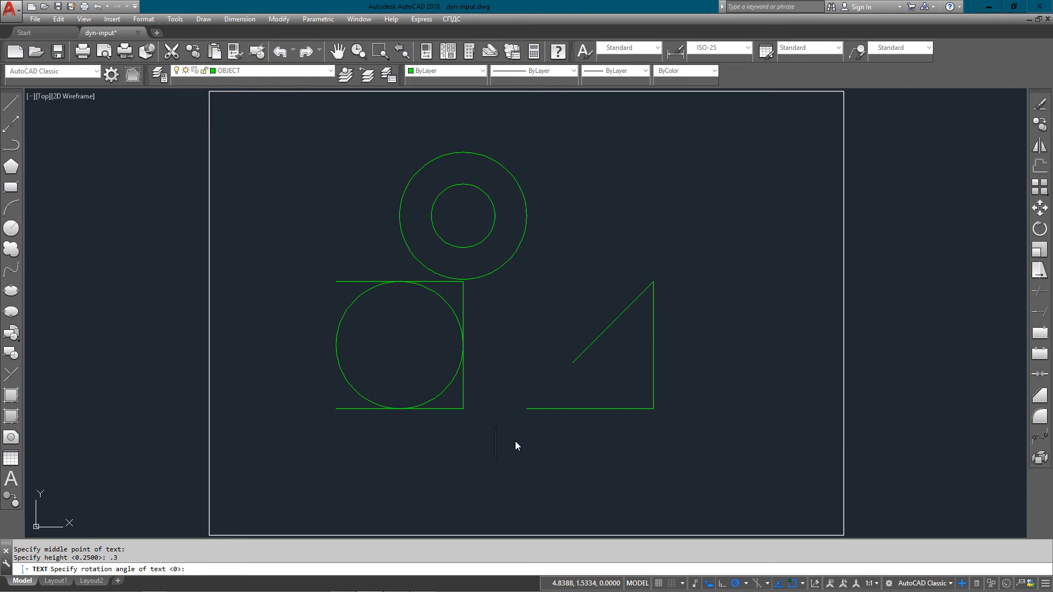
{"action": "type", "text": "DYNA"}
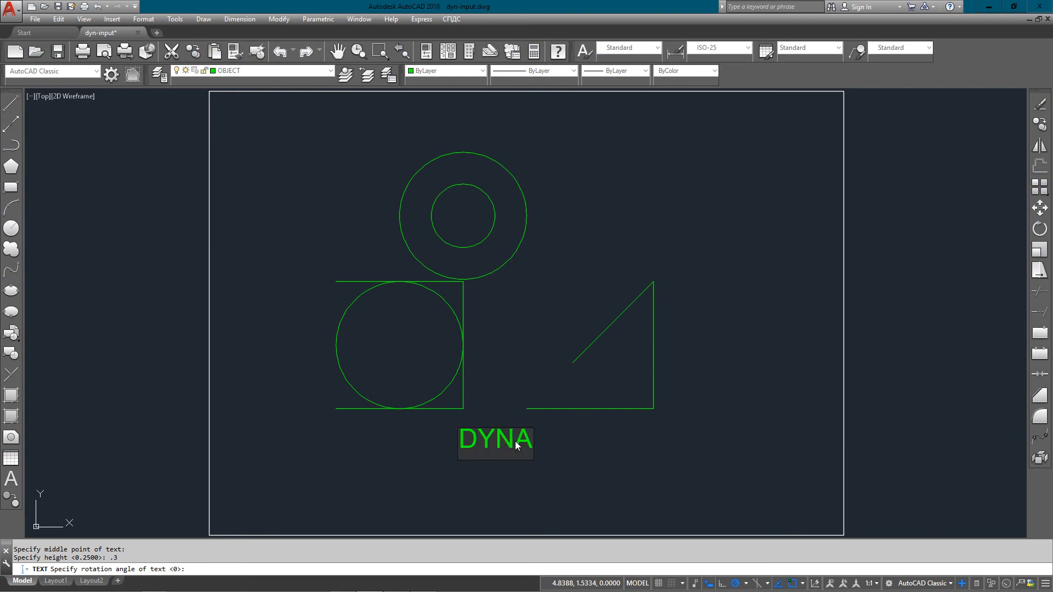
{"action": "type", "text": "MIC IN"}
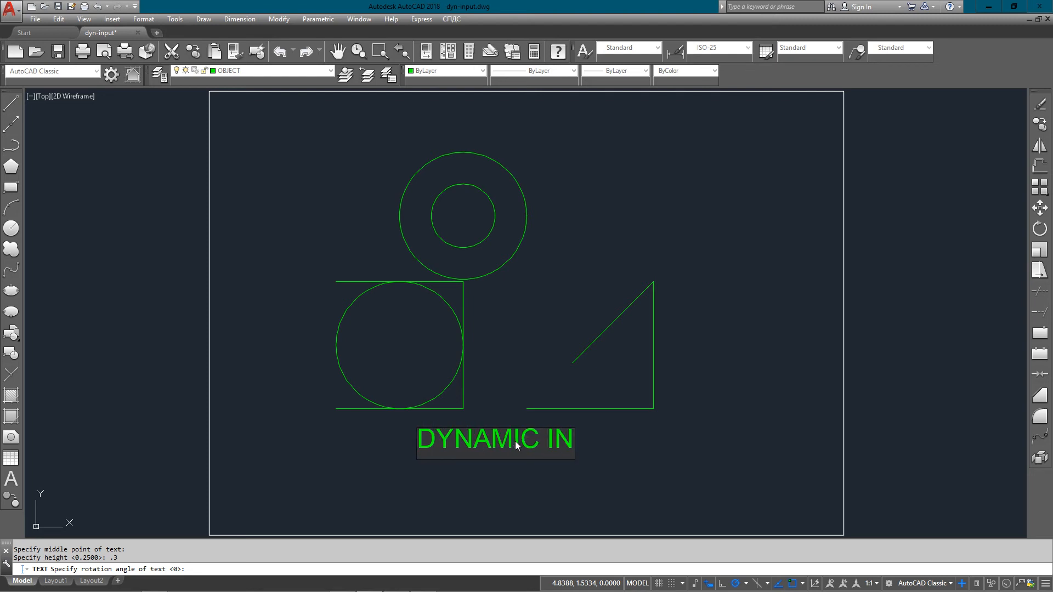
{"action": "type", "text": "PUT"}
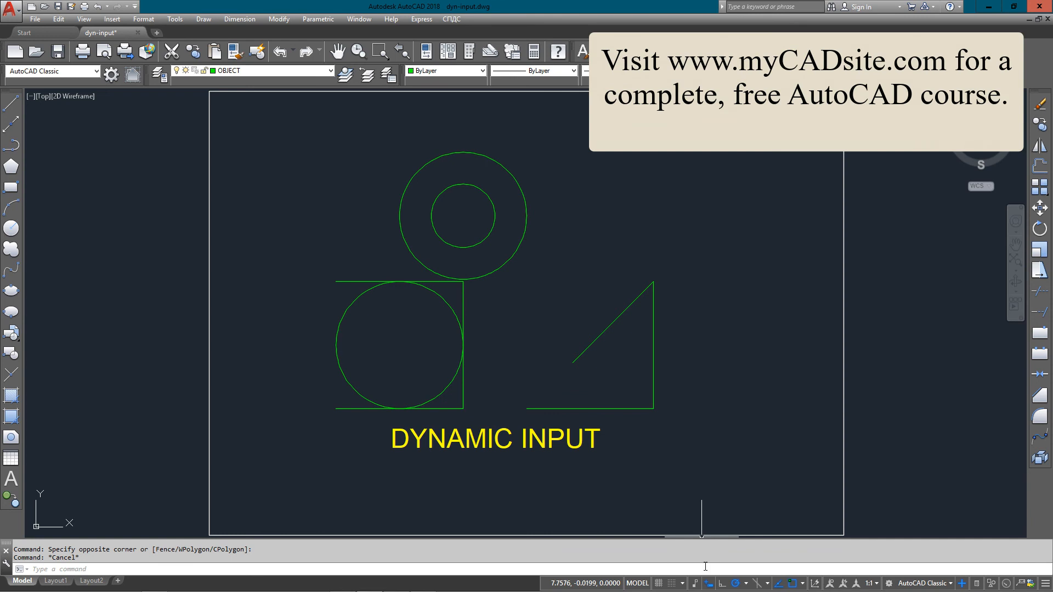
{"action": "mouse_move", "coordinate": [537, 309]}
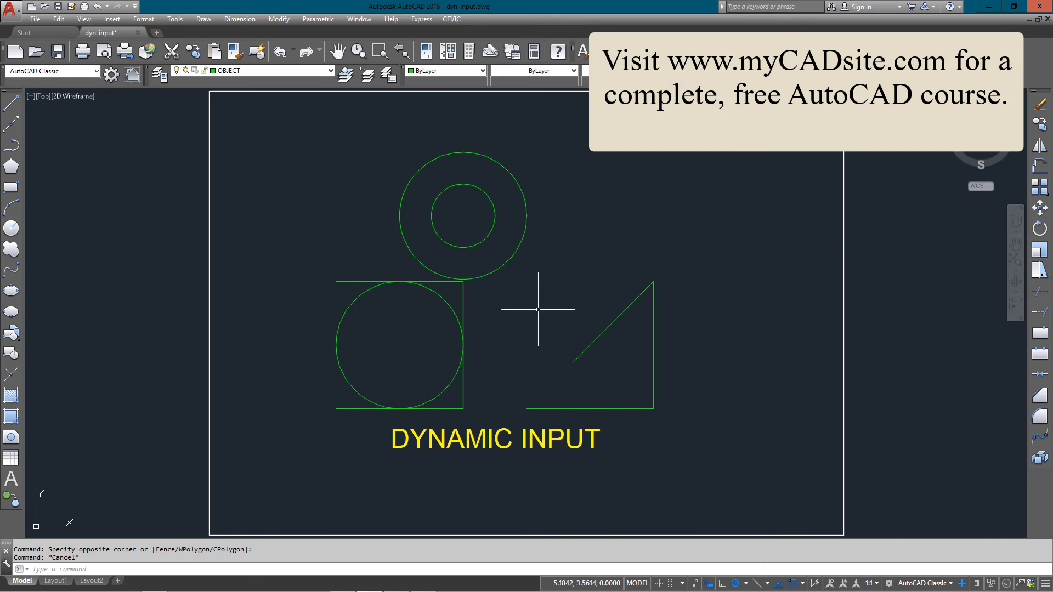